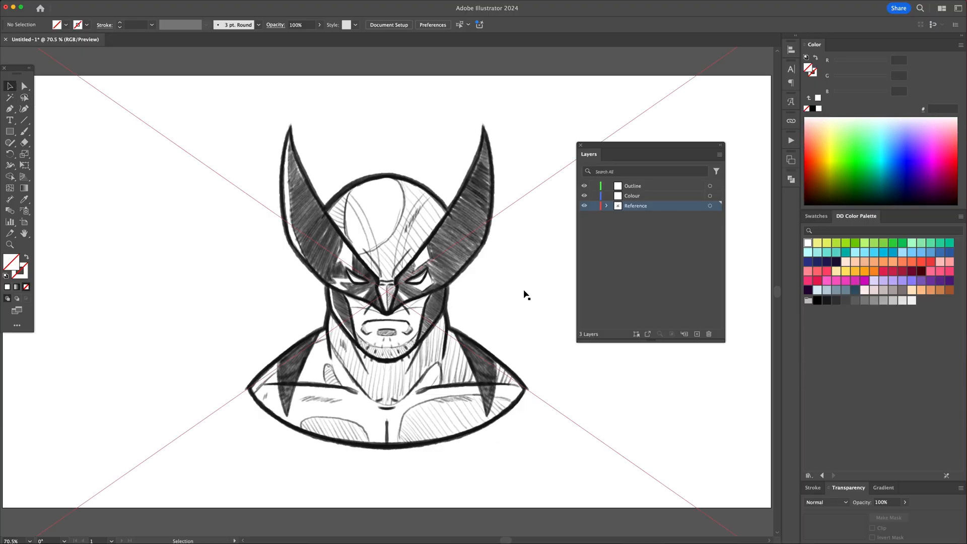
Make the Reference layer a template with its images dimmed to 25%
{"action": "left_click", "coordinate": [632, 195]}
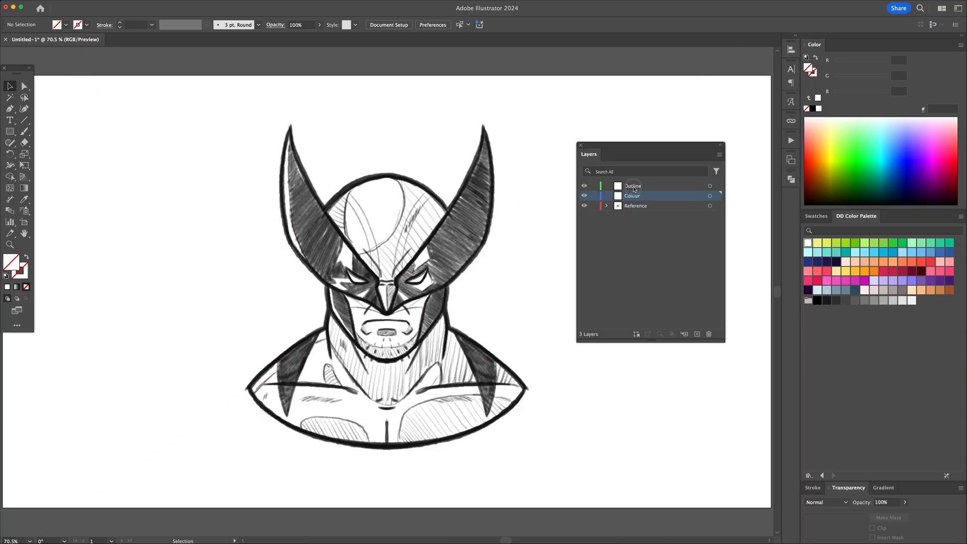
{"action": "left_click", "coordinate": [635, 206]}
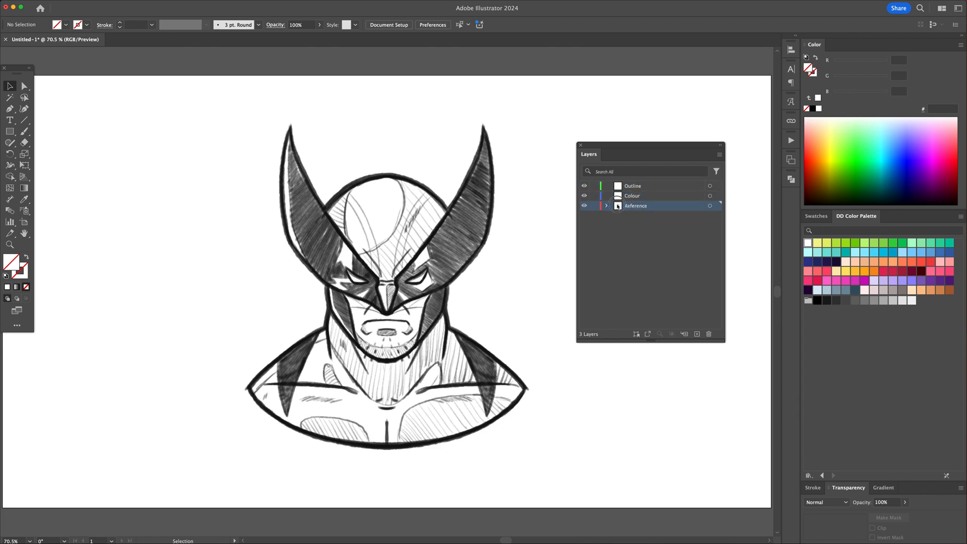
{"action": "double_click", "coordinate": [636, 206]}
{"action": "type", "text": "2"}
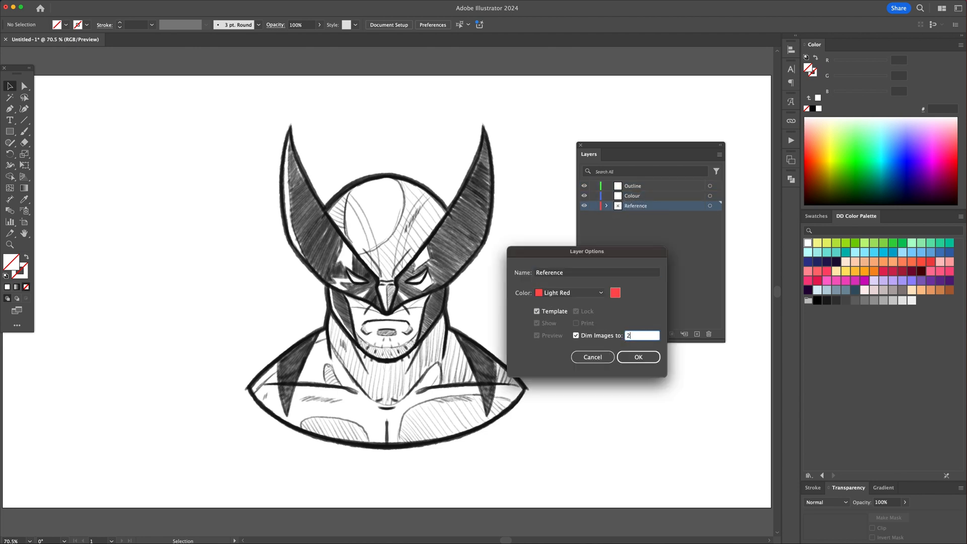
{"action": "type", "text": "5"}
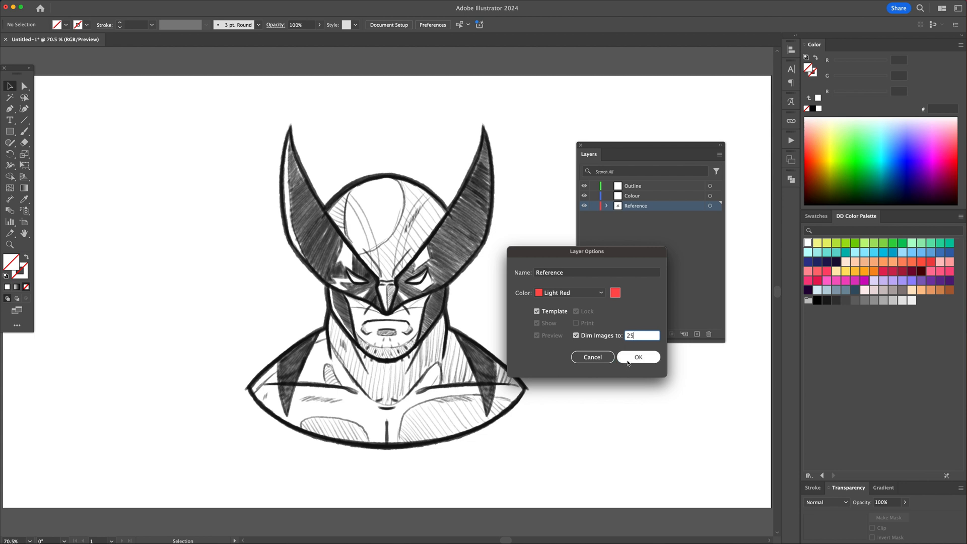
{"action": "left_click", "coordinate": [638, 356]}
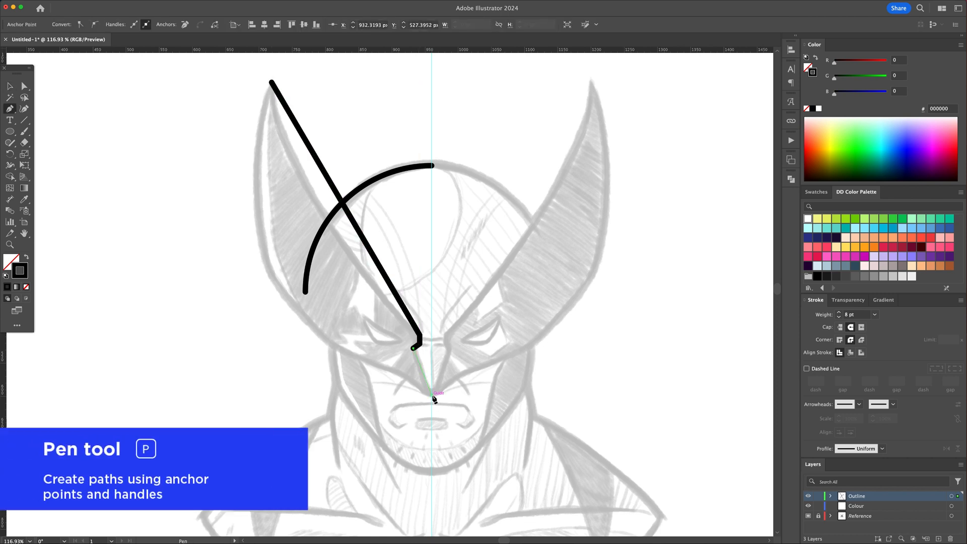
Trace the left mask outline and brow line in black strokes over the sketch
{"action": "left_click", "coordinate": [271, 83]}
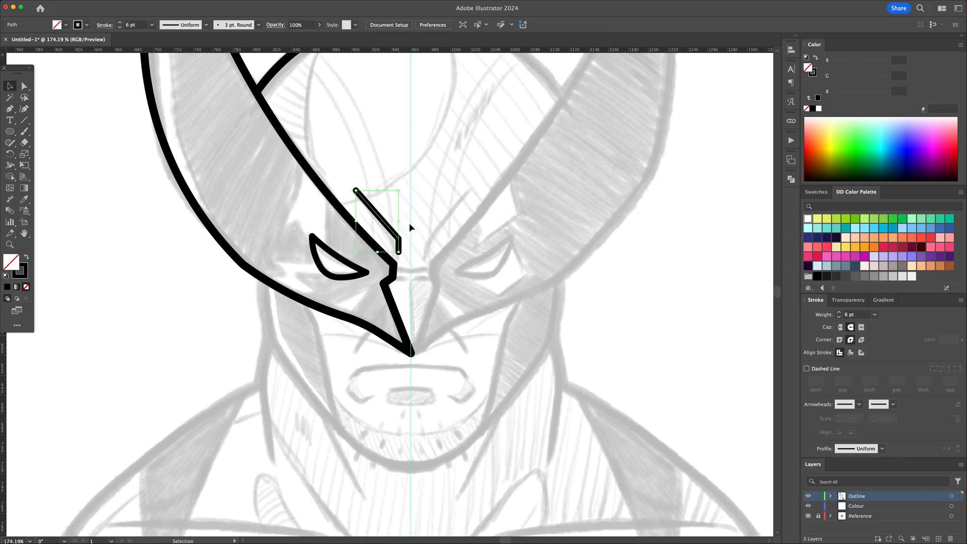
{"action": "left_click", "coordinate": [431, 279]}
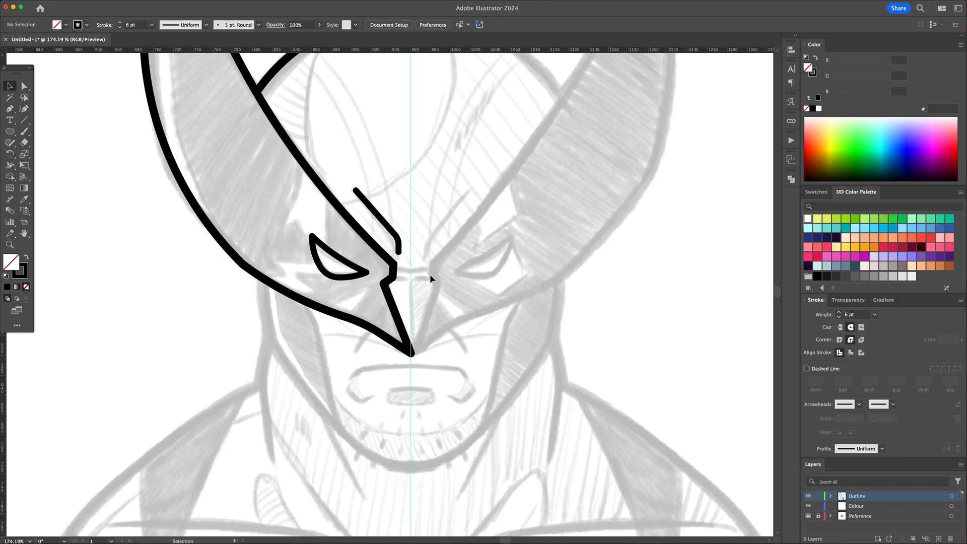
{"action": "mouse_move", "coordinate": [468, 302]}
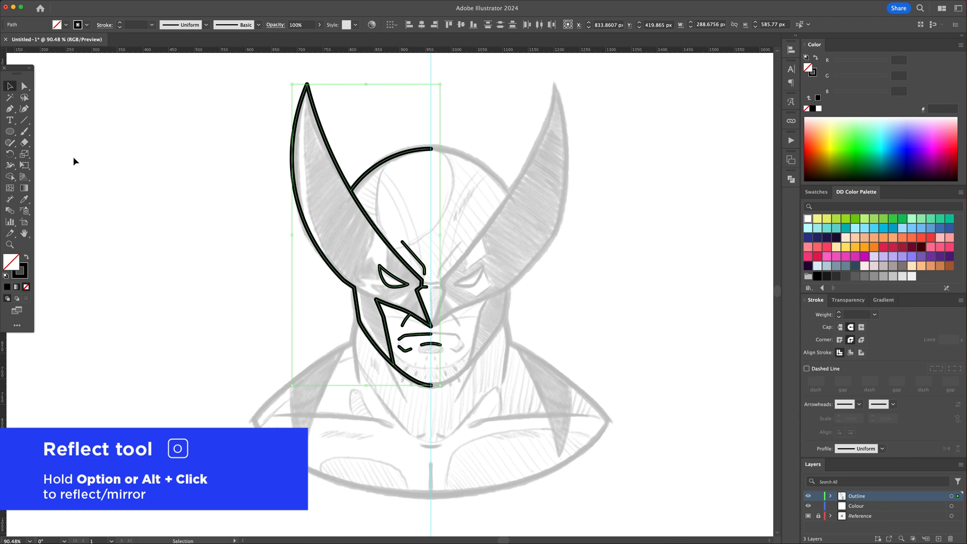
Reflect a copy of the left-half outline vertically across the face centre line
{"action": "left_click", "coordinate": [10, 243]}
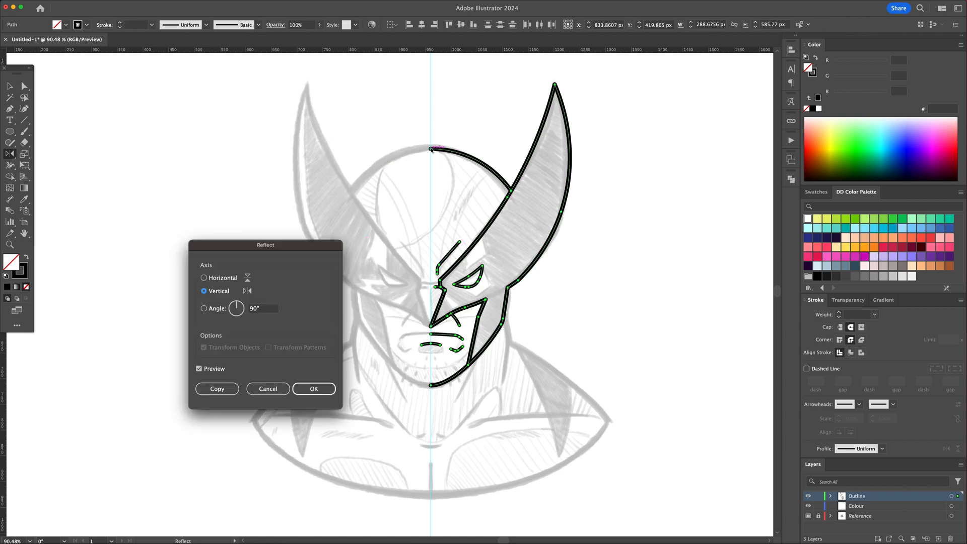
{"action": "left_click", "coordinate": [216, 389]}
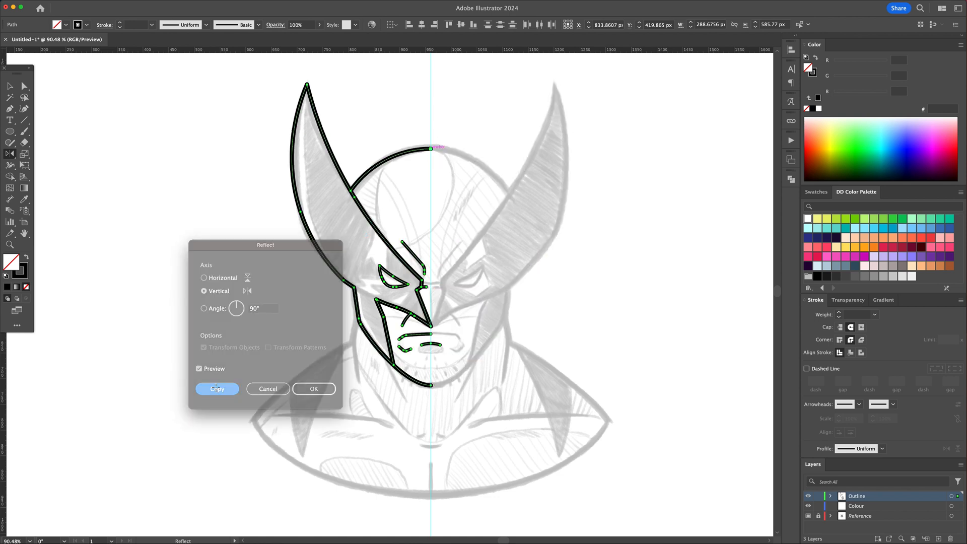
{"action": "left_click", "coordinate": [217, 389]}
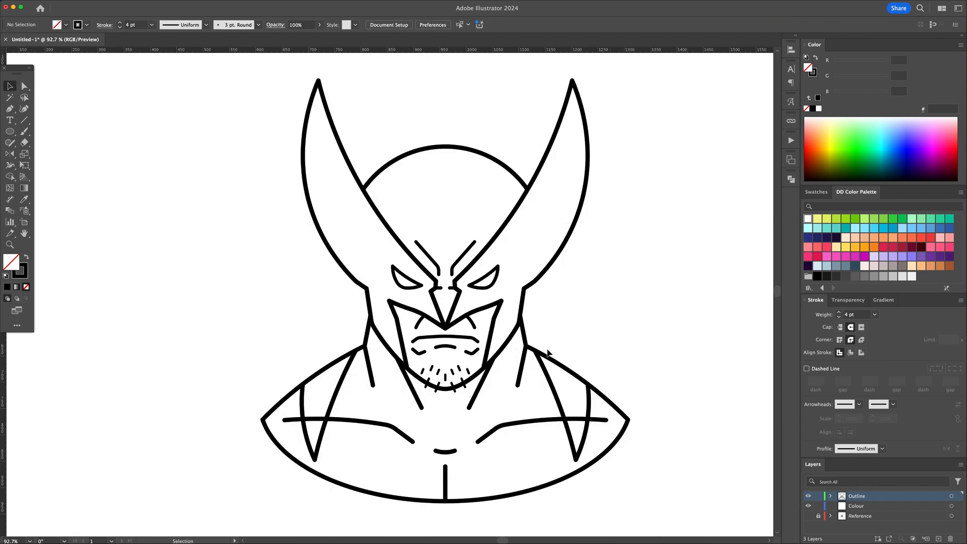
{"action": "mouse_move", "coordinate": [621, 333]}
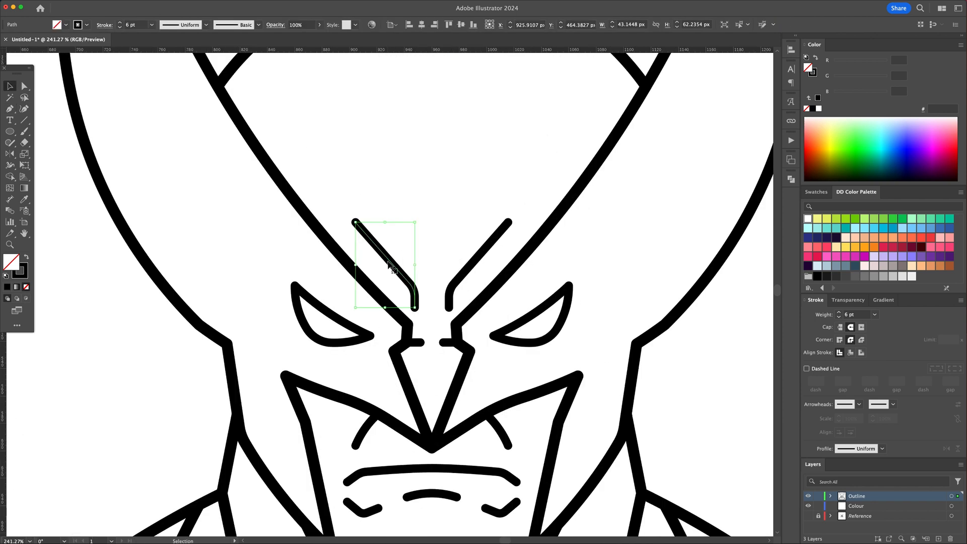
Taper the brow line's stroke width and join the split mouth paths into one line
{"action": "left_click", "coordinate": [10, 165]}
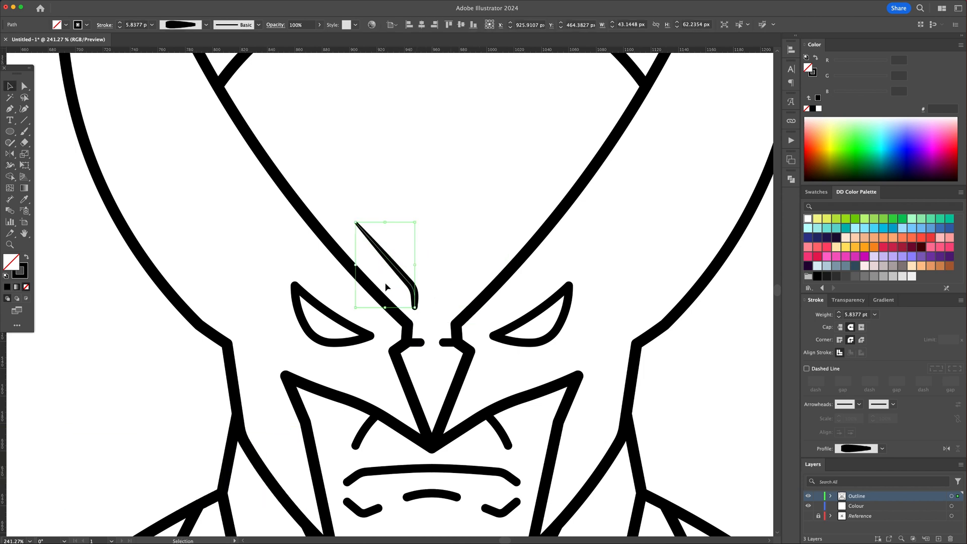
{"action": "left_click_drag", "start_coordinate": [386, 262], "coordinate": [477, 262]}
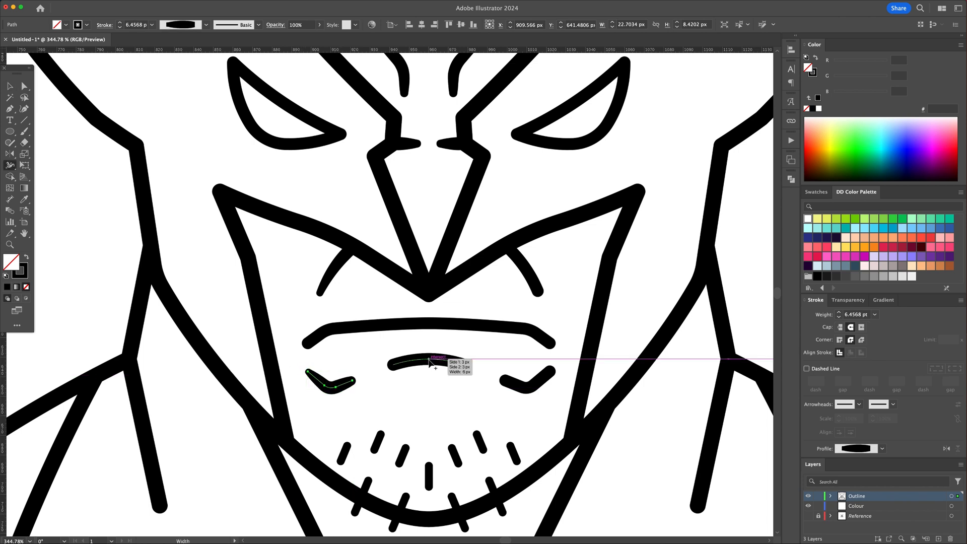
{"action": "right_click", "coordinate": [432, 363]}
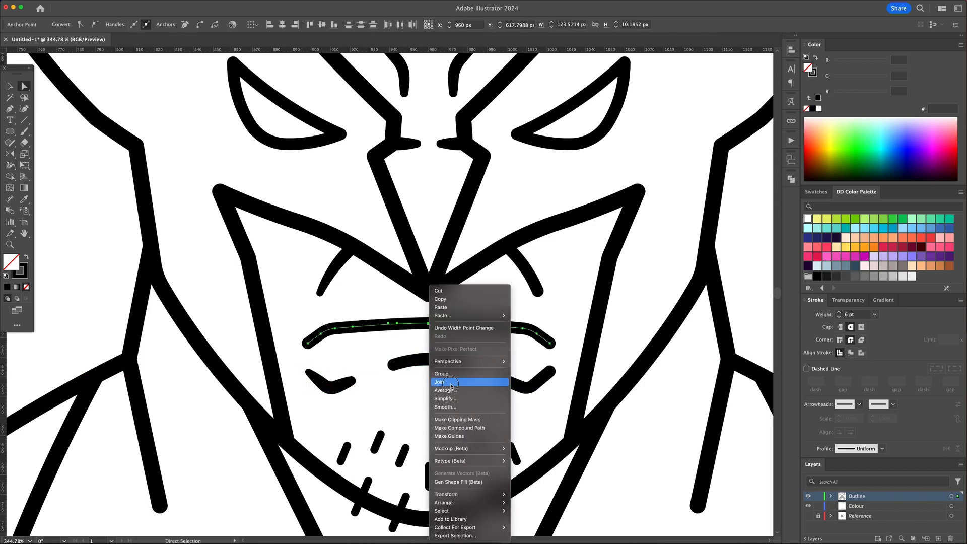
{"action": "left_click", "coordinate": [440, 382]}
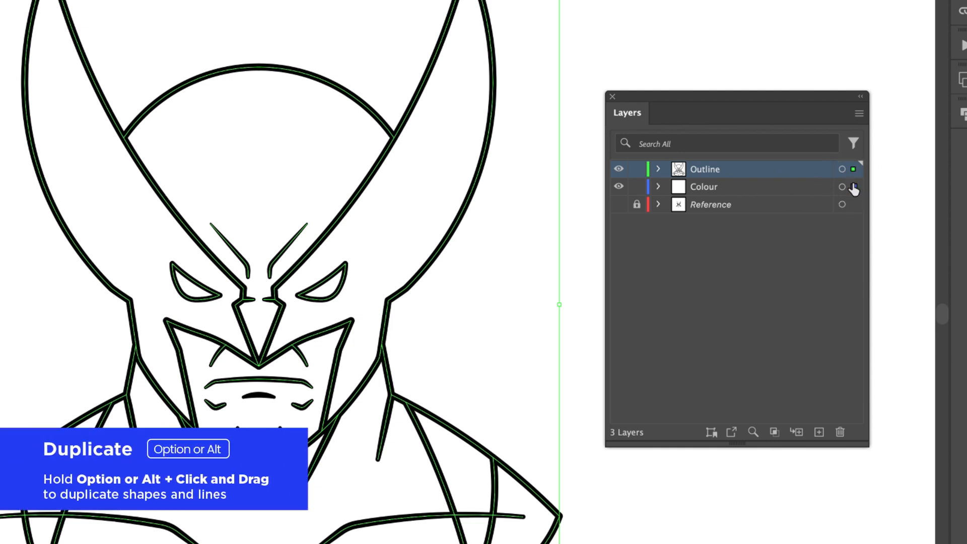
Copy the outline artwork onto the Colour layer and lock the Outline layer
{"action": "left_click", "coordinate": [703, 186]}
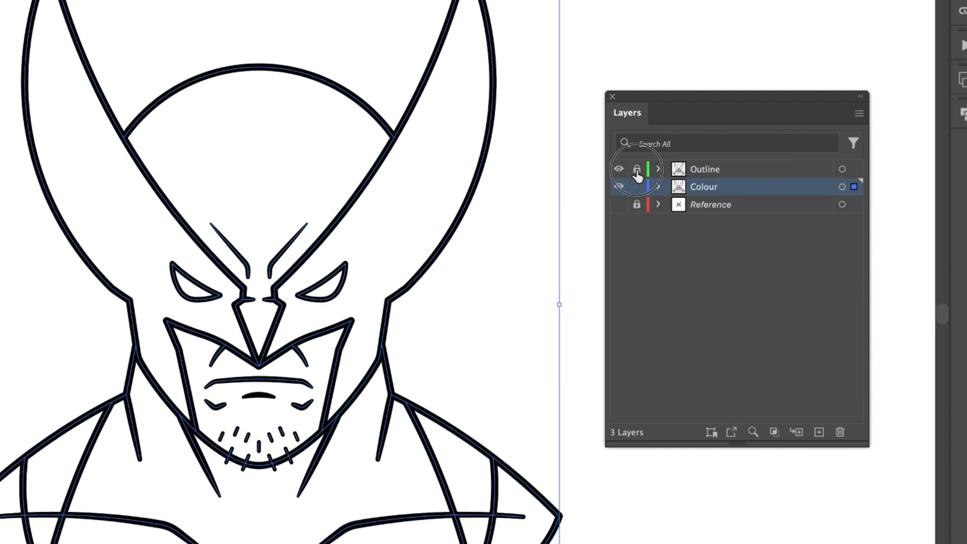
{"action": "left_click", "coordinate": [619, 186]}
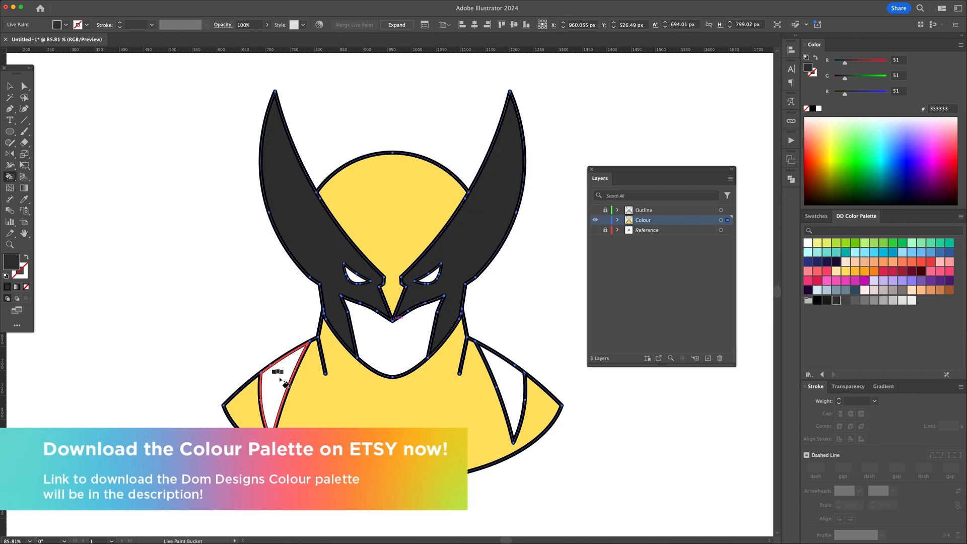
Fill the left shoulder panel with dark grey using the Live Paint Bucket
{"action": "left_click", "coordinate": [395, 340]}
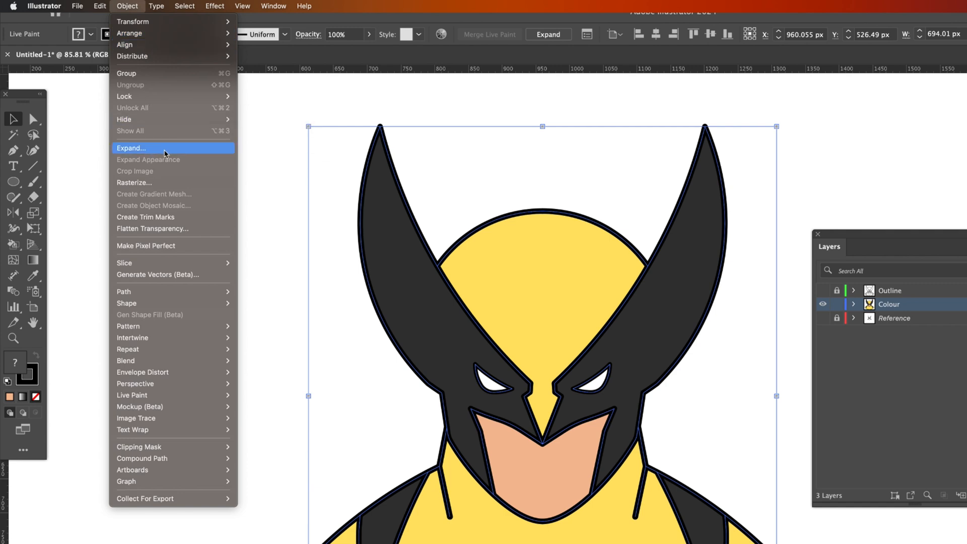
Expand and ungroup the Live Paint fills into separate shapes and select the yellow head
{"action": "left_click", "coordinate": [131, 147]}
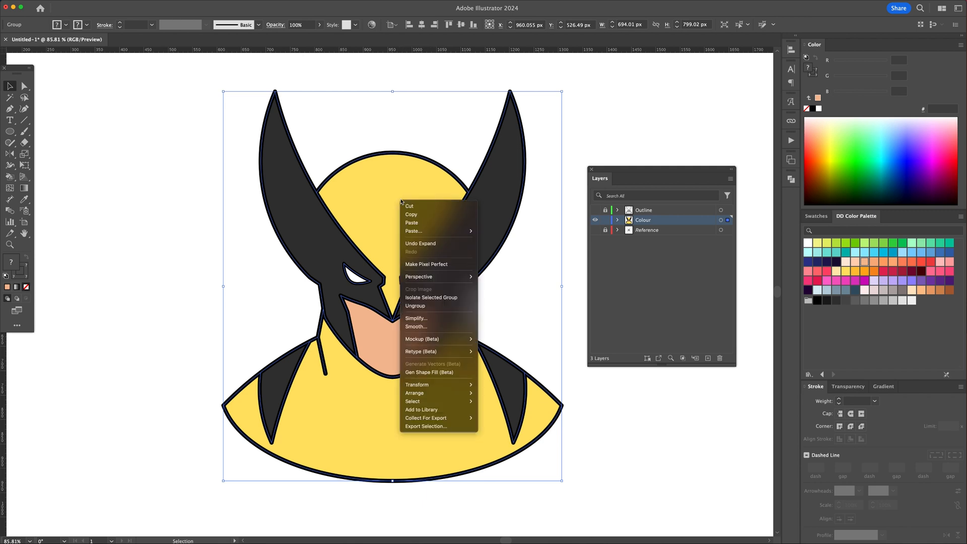
{"action": "left_click", "coordinate": [237, 267]}
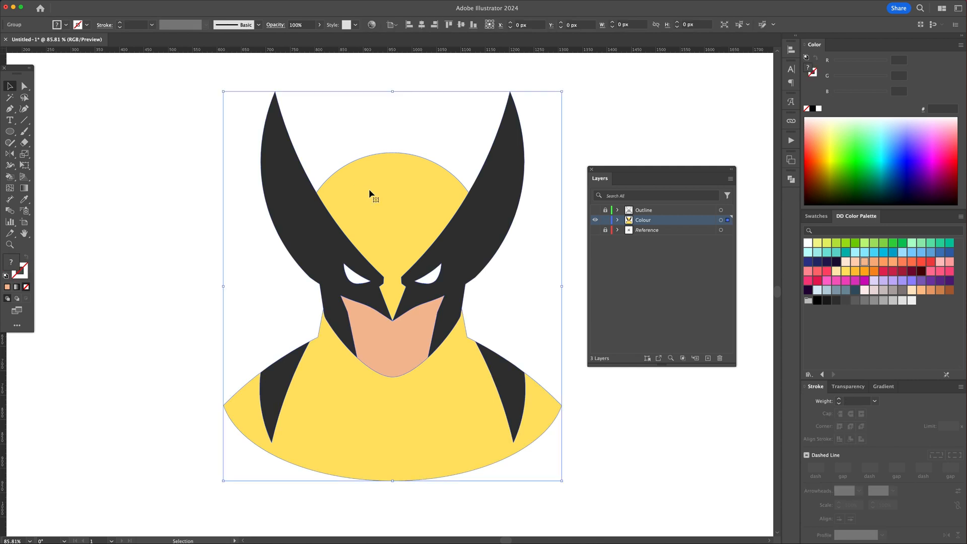
{"action": "right_click", "coordinate": [371, 194]}
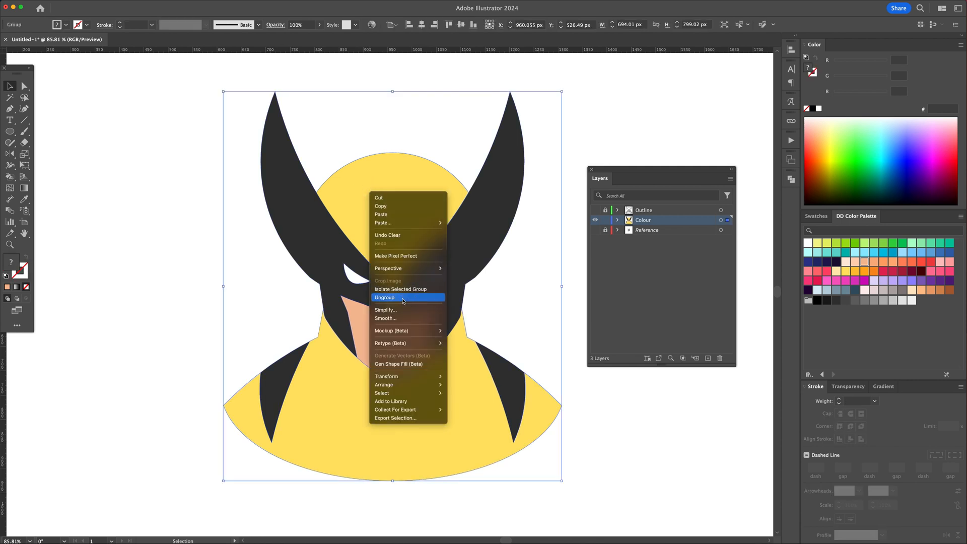
{"action": "left_click", "coordinate": [384, 297]}
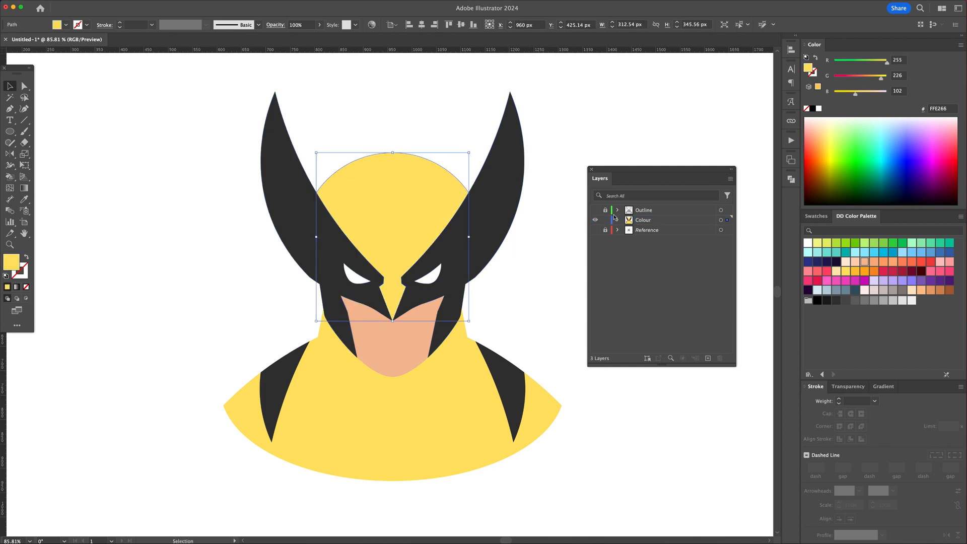
{"action": "left_click", "coordinate": [596, 209]}
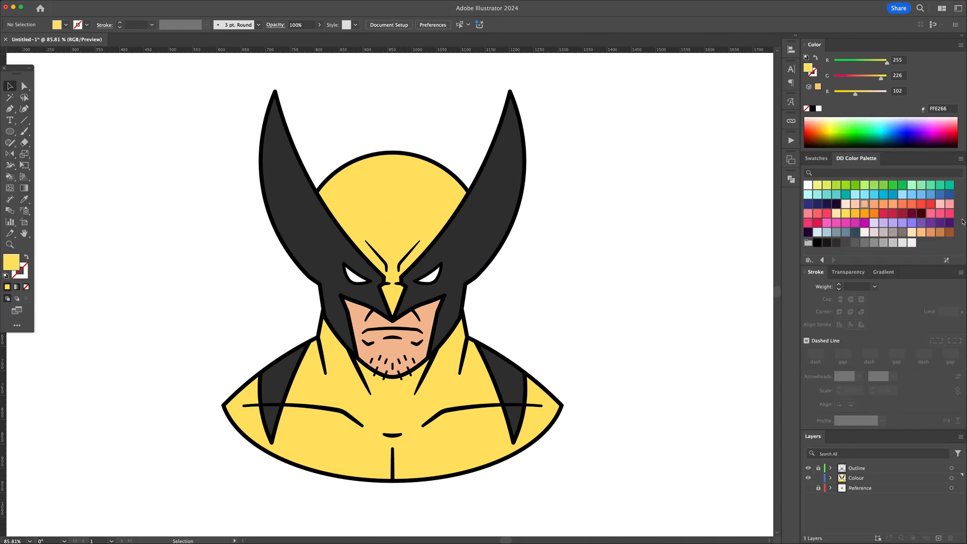
Open the Swatches panel menu to reach the Basic Graphics Dots library
{"action": "left_click", "coordinate": [960, 158]}
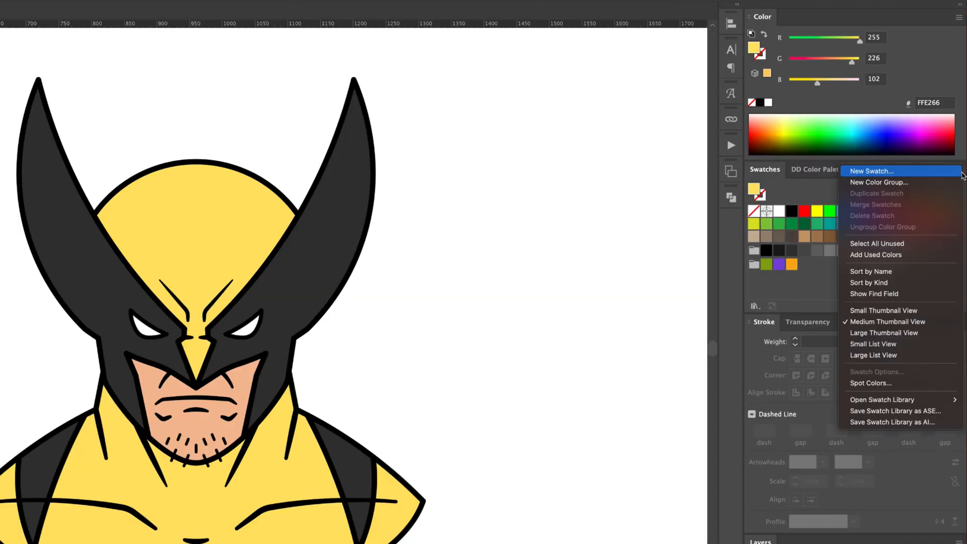
{"action": "mouse_move", "coordinate": [882, 399]}
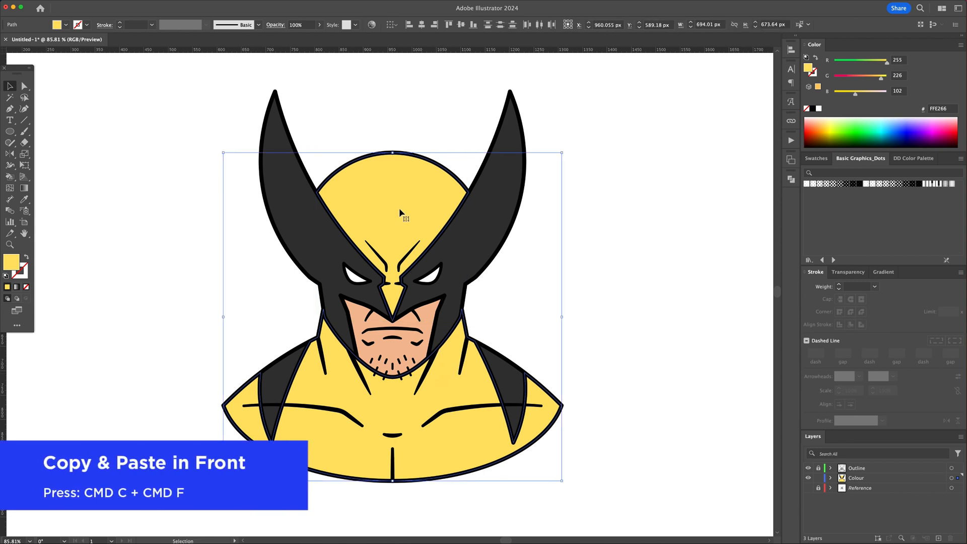
Paste a copy of the yellow suit in front, fill it with halftone dots and set Overlay blending
{"action": "right_click", "coordinate": [400, 212]}
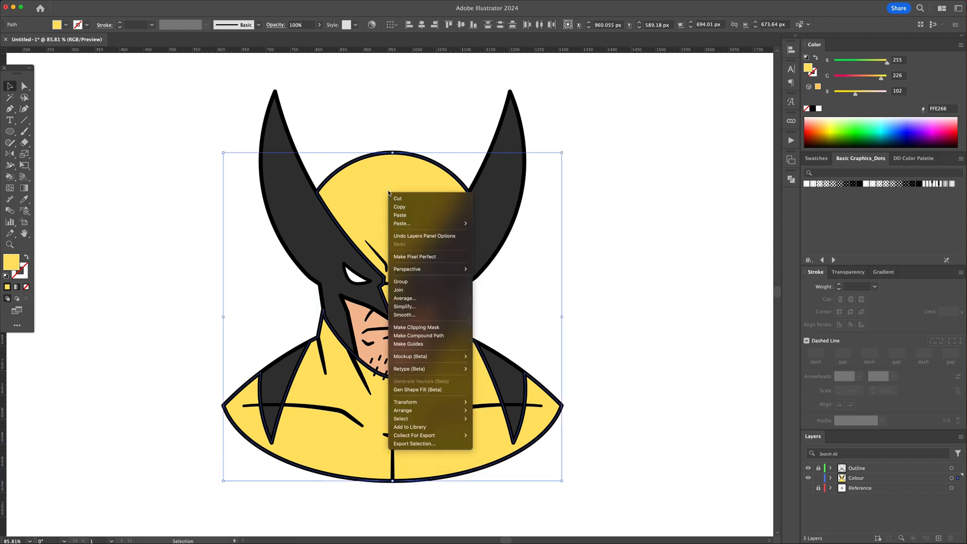
{"action": "mouse_move", "coordinate": [402, 224]}
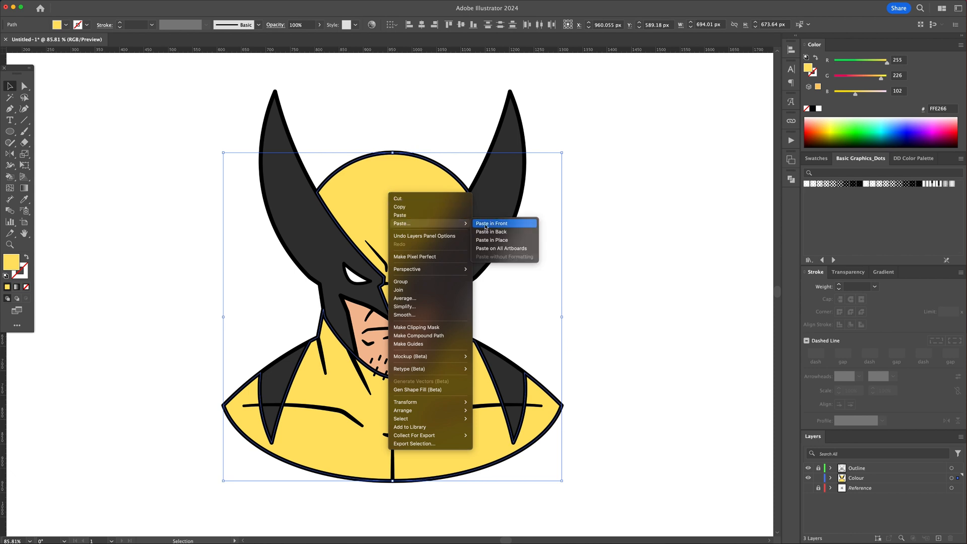
{"action": "left_click", "coordinate": [491, 223]}
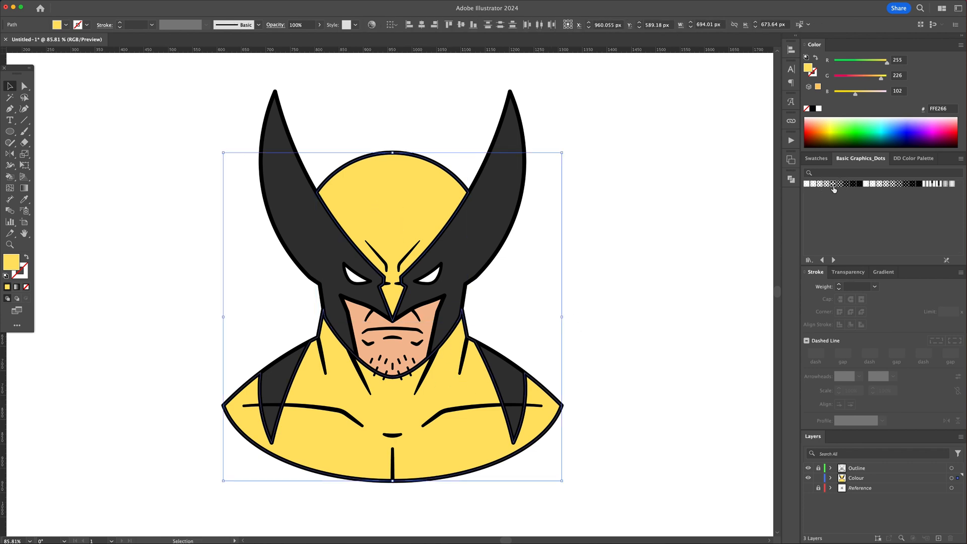
{"action": "left_click", "coordinate": [831, 183]}
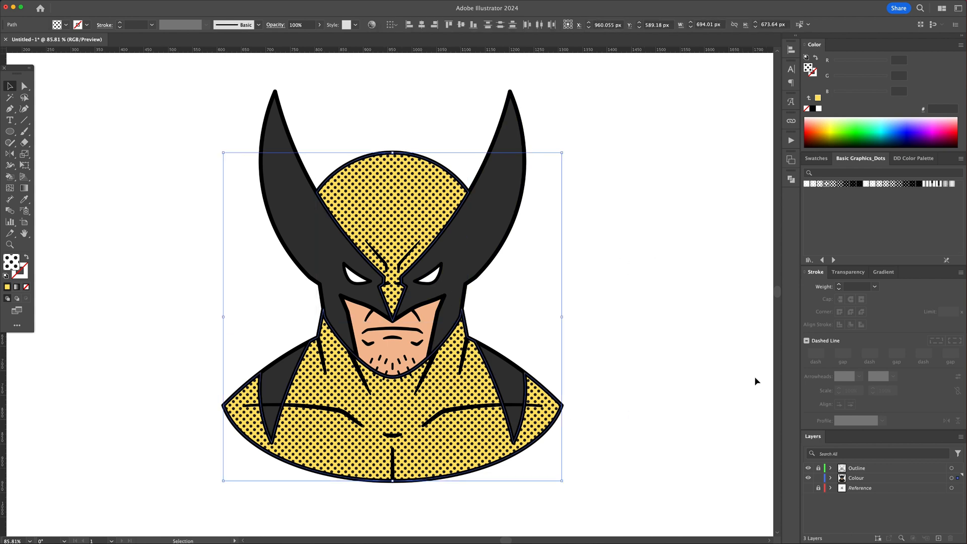
{"action": "left_click", "coordinate": [847, 271]}
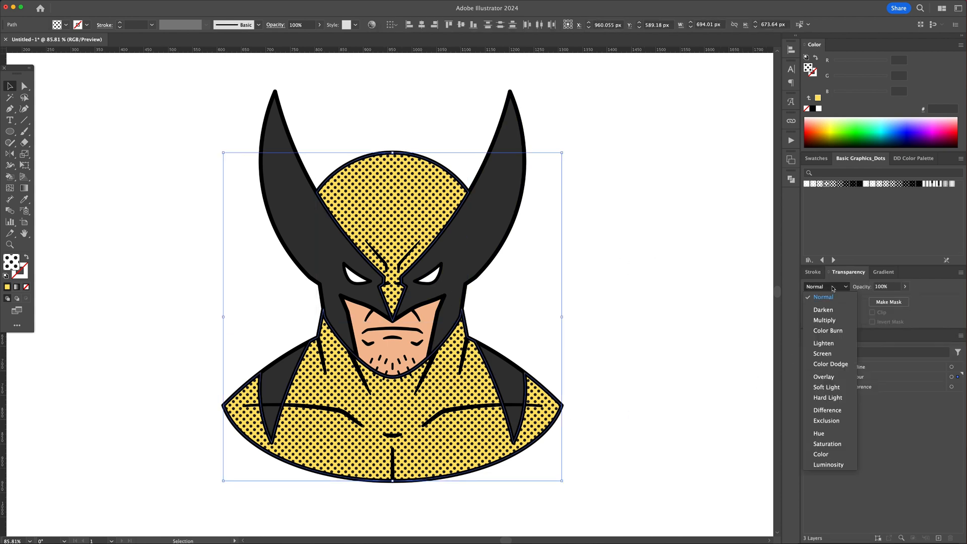
{"action": "mouse_move", "coordinate": [823, 376]}
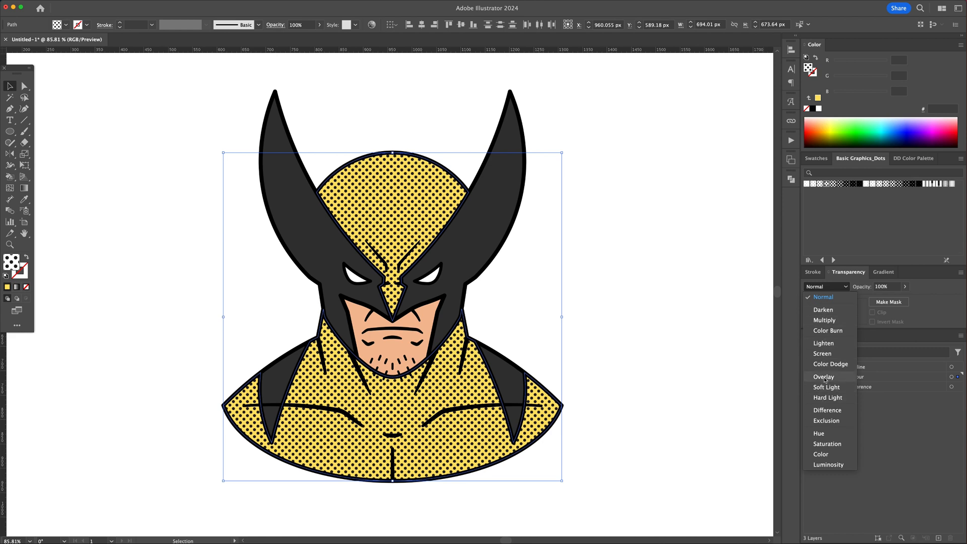
{"action": "left_click", "coordinate": [824, 377]}
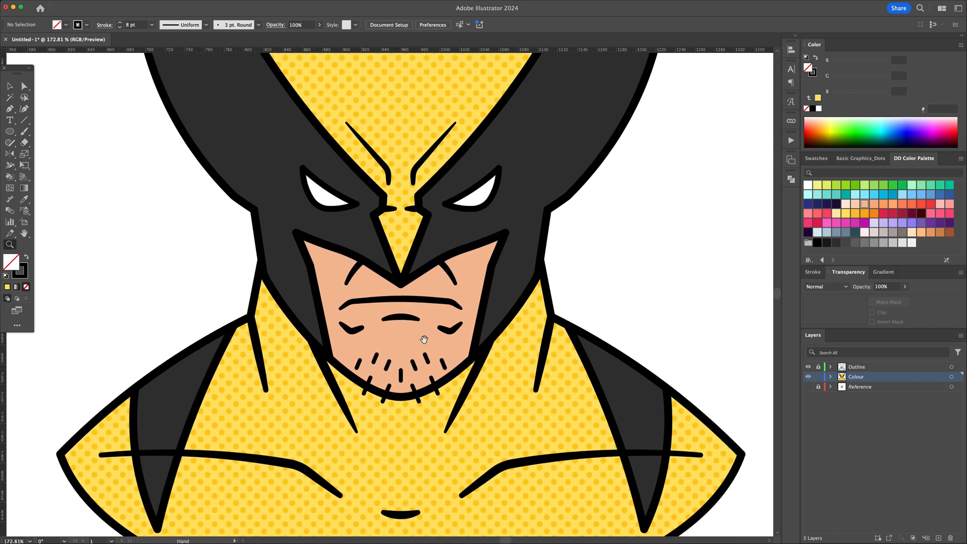
Paste a face copy in front, enlarge it over the mask, and pick the Shape Builder tool
{"action": "right_click", "coordinate": [400, 314]}
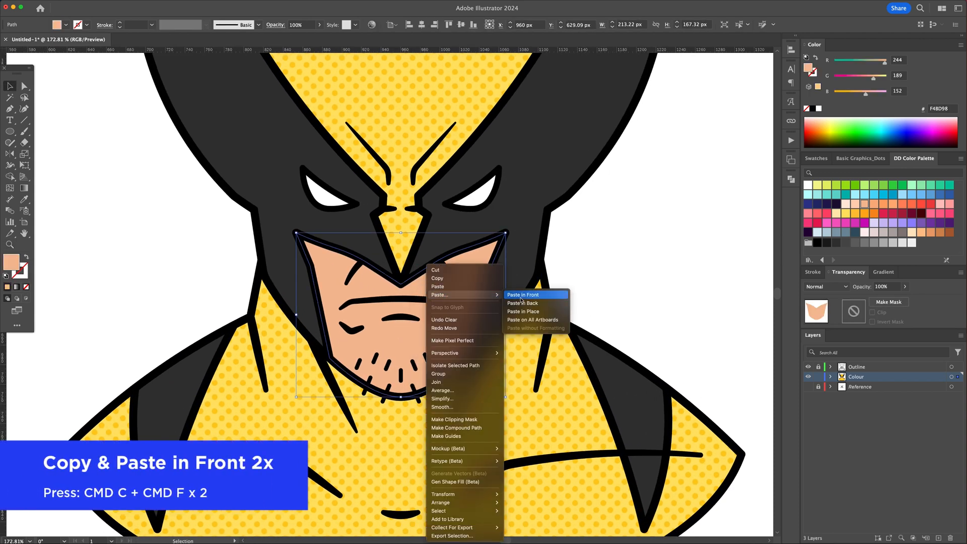
{"action": "left_click", "coordinate": [523, 294]}
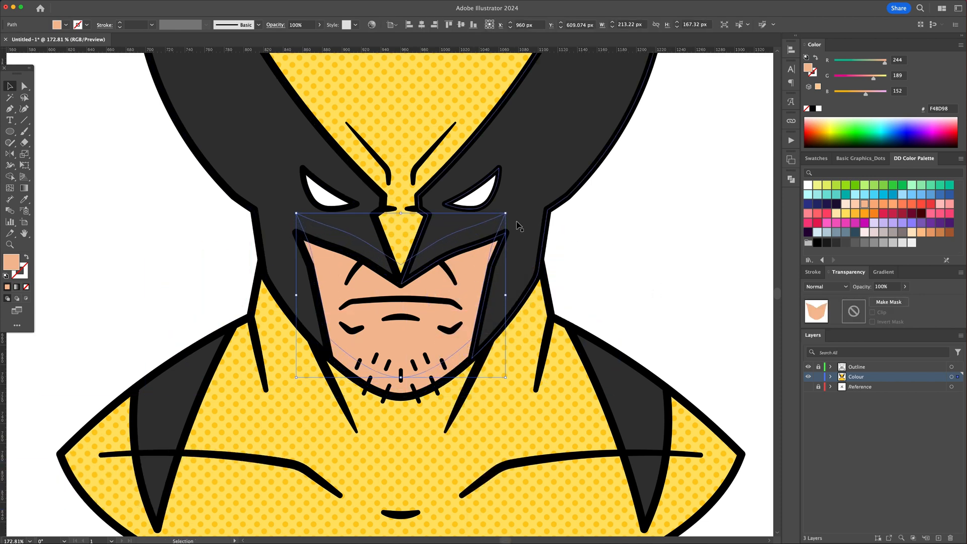
{"action": "left_click_drag", "start_coordinate": [505, 213], "coordinate": [512, 205]}
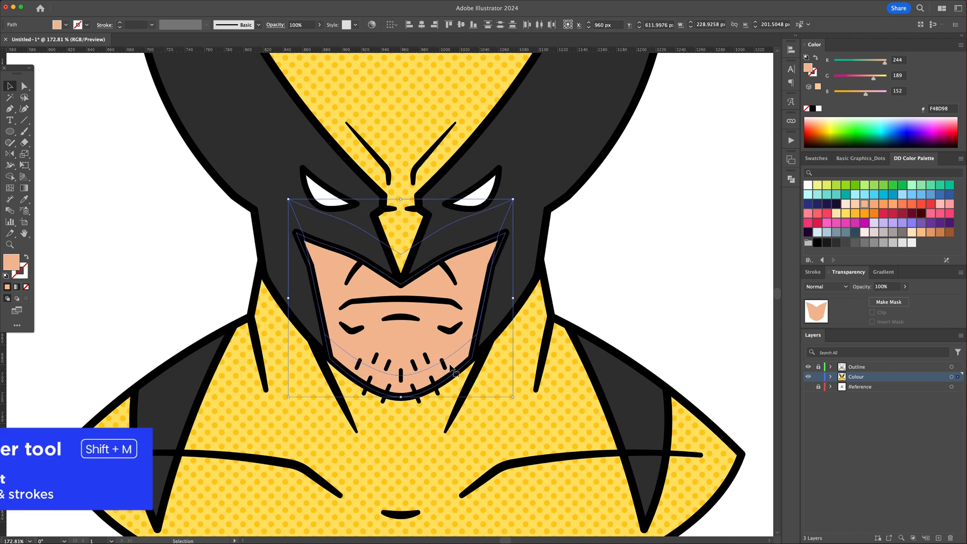
{"action": "left_click", "coordinate": [10, 178]}
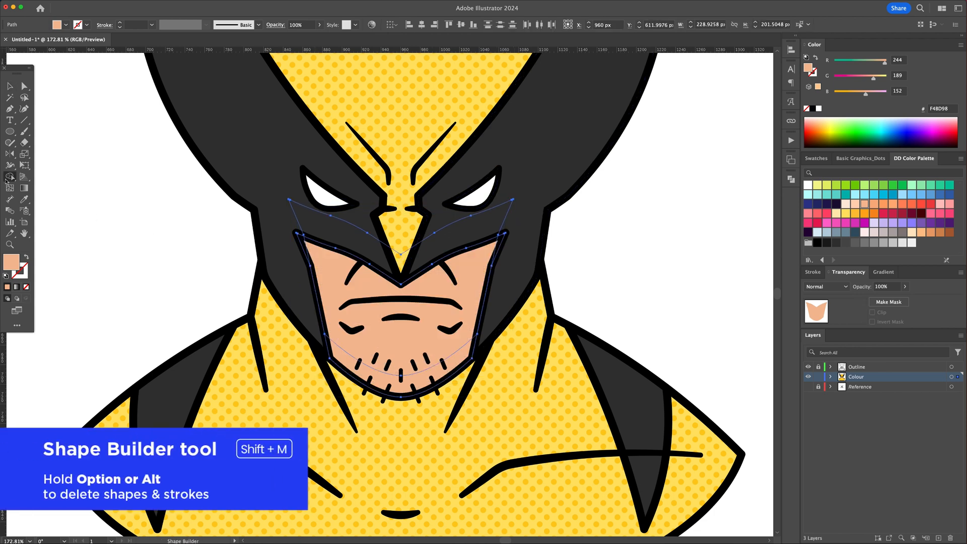